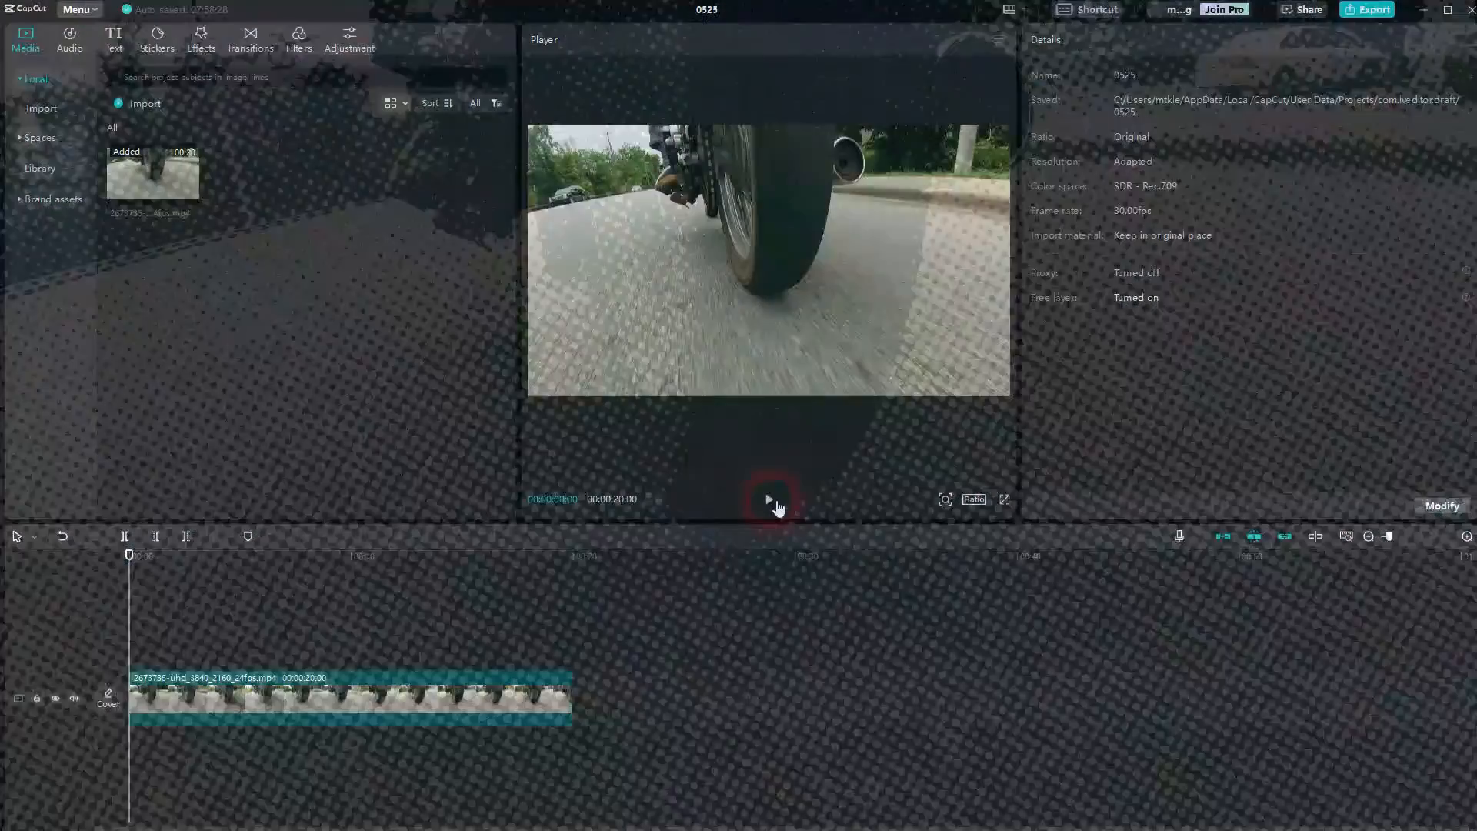
Step: Preview the motorbike clip and browse the Effects library down to the Texture category
click(767, 499)
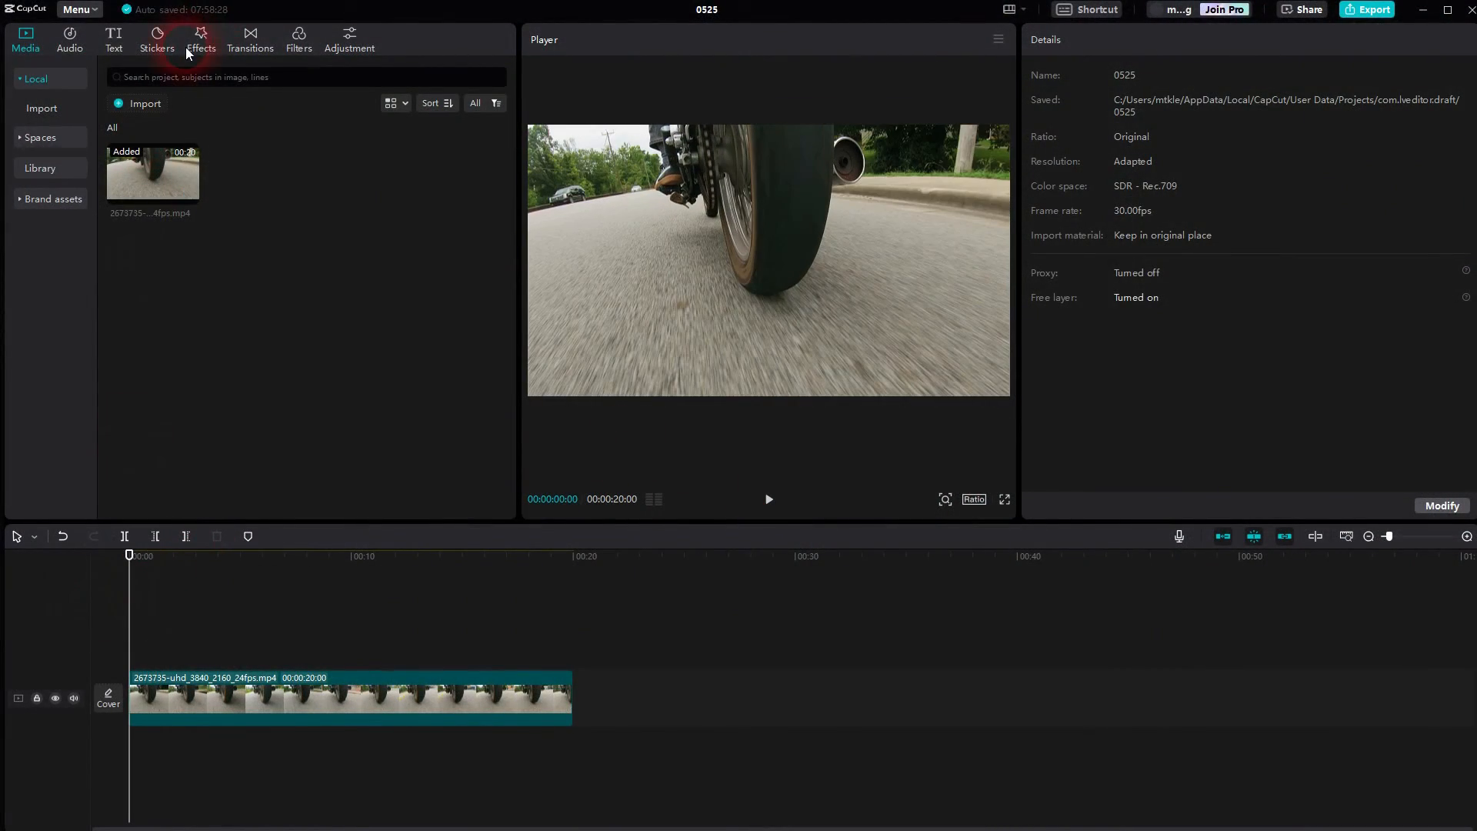
click(200, 40)
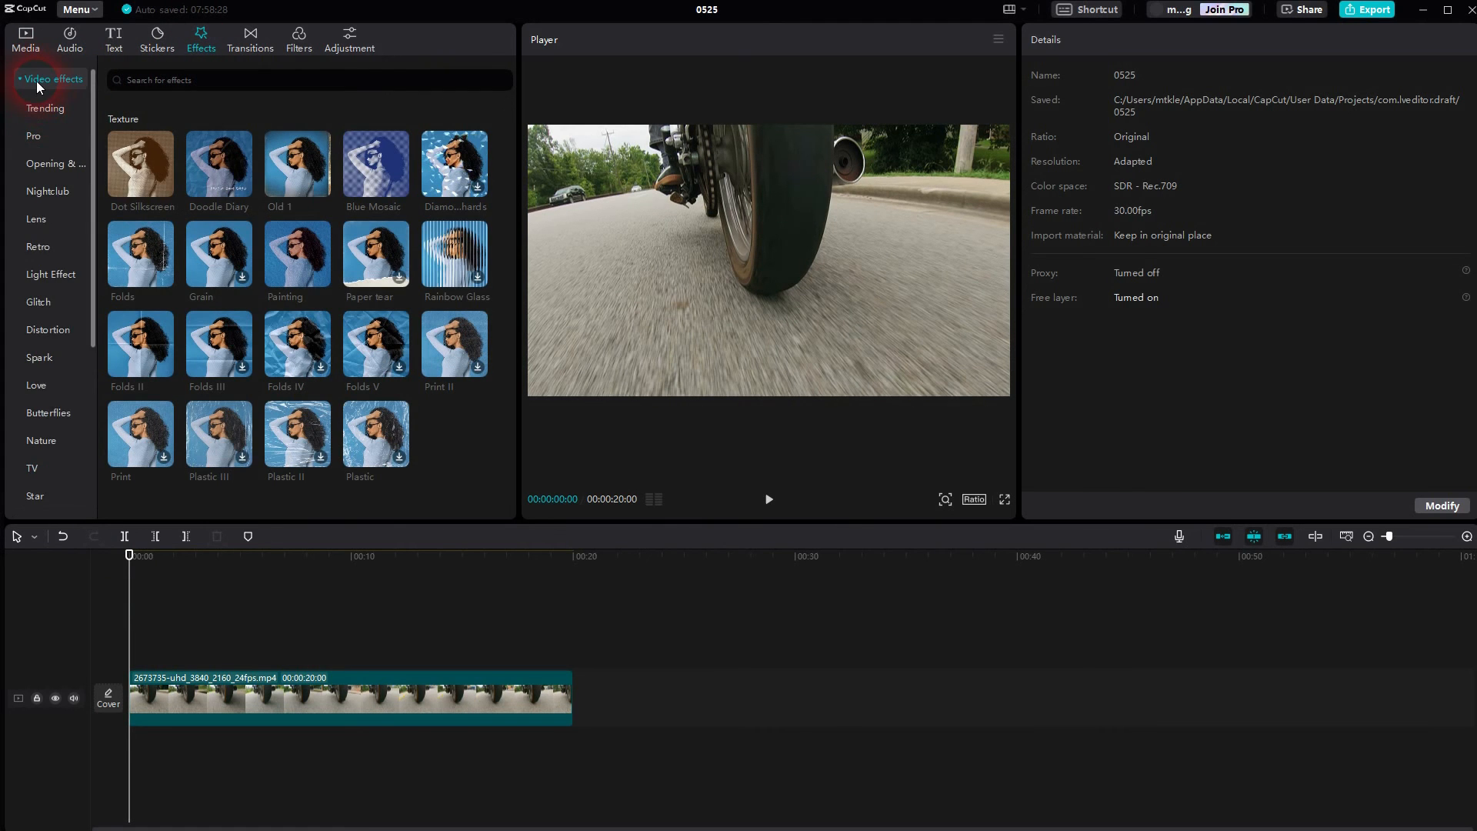
scroll(down, 3)
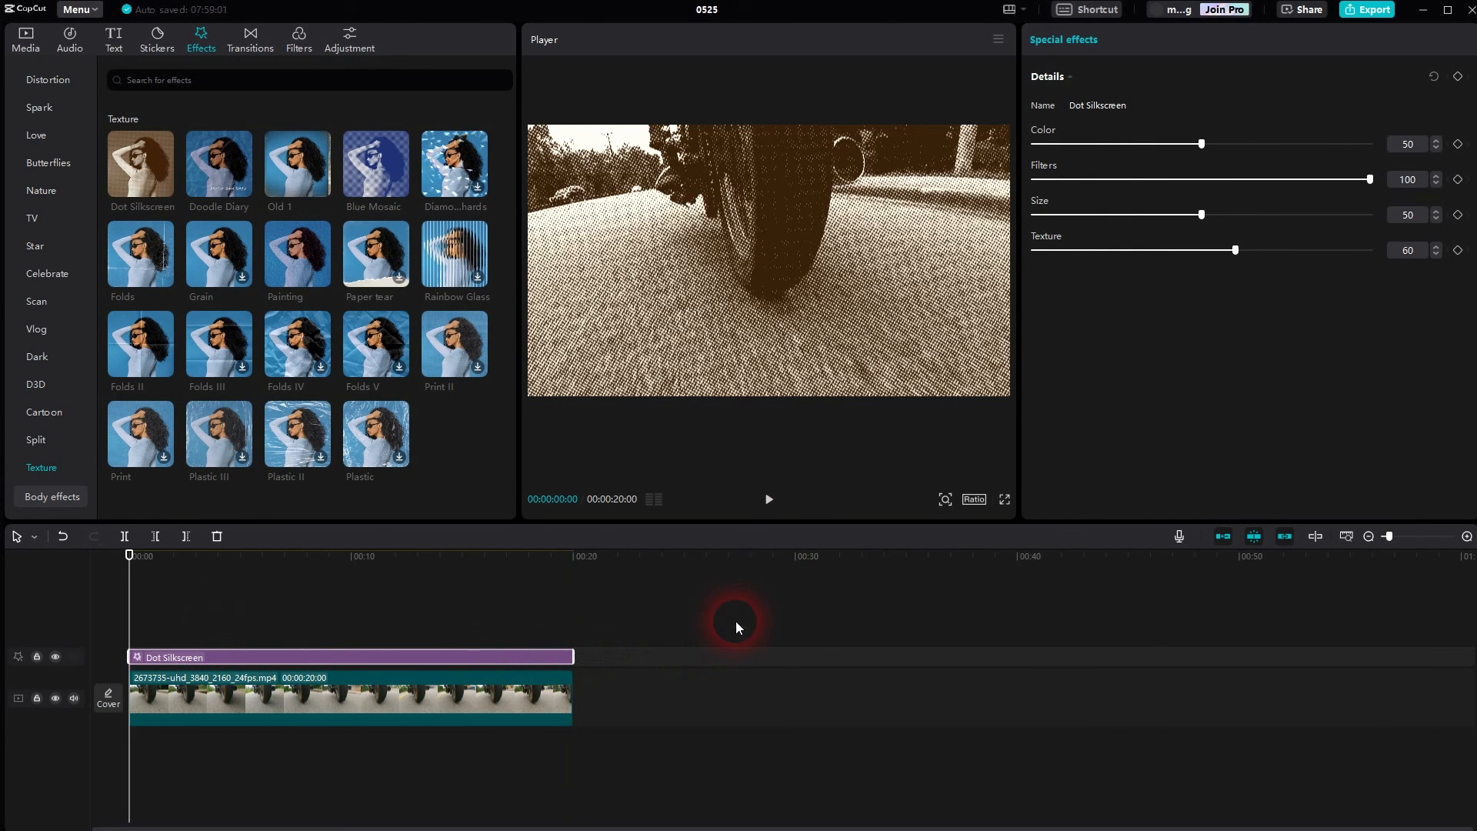
Step: Play and pause the preview to check the Dot Silkscreen effect before tuning Color 52 and Size 0
click(768, 498)
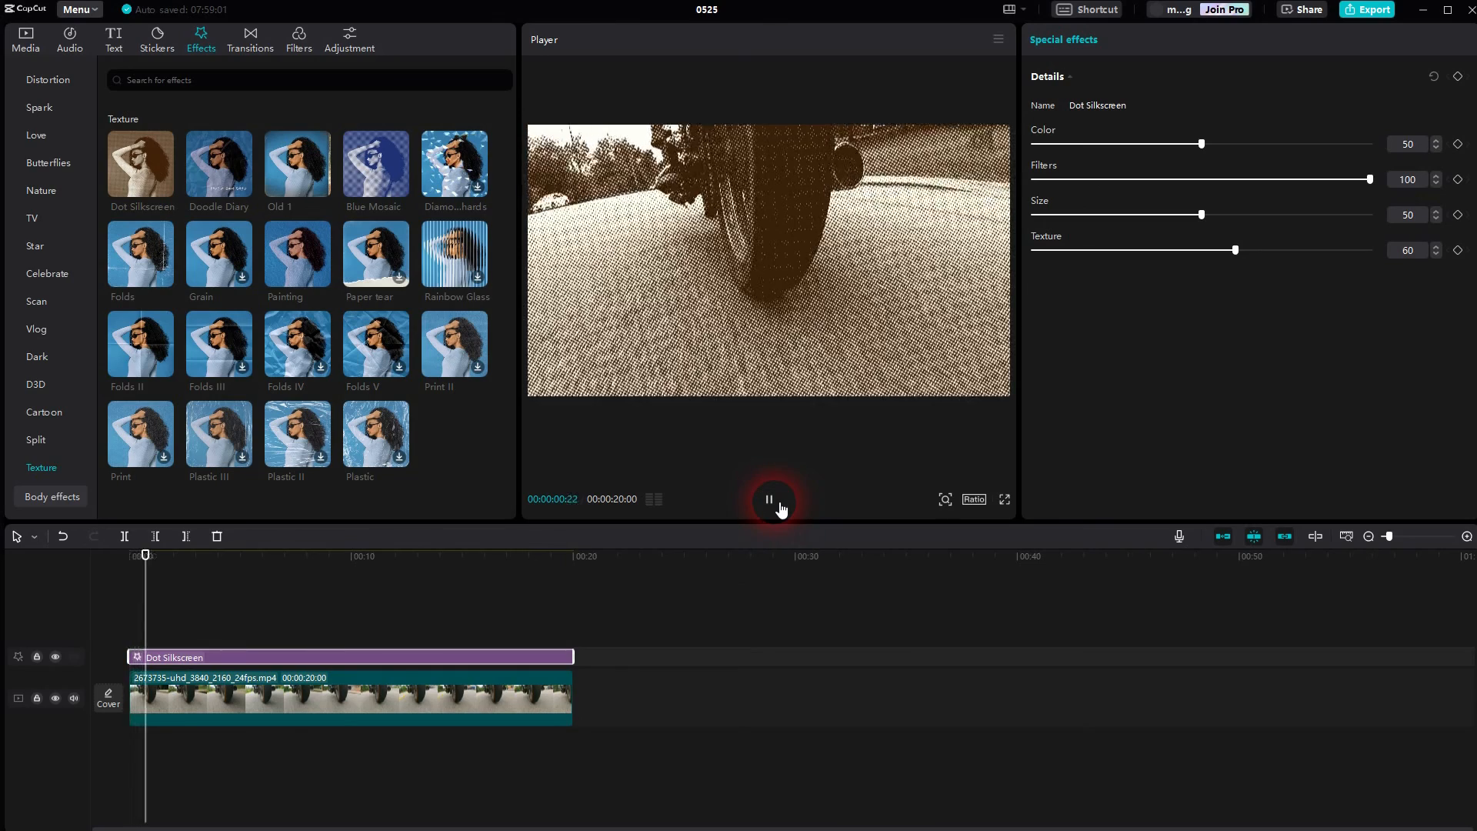
click(770, 498)
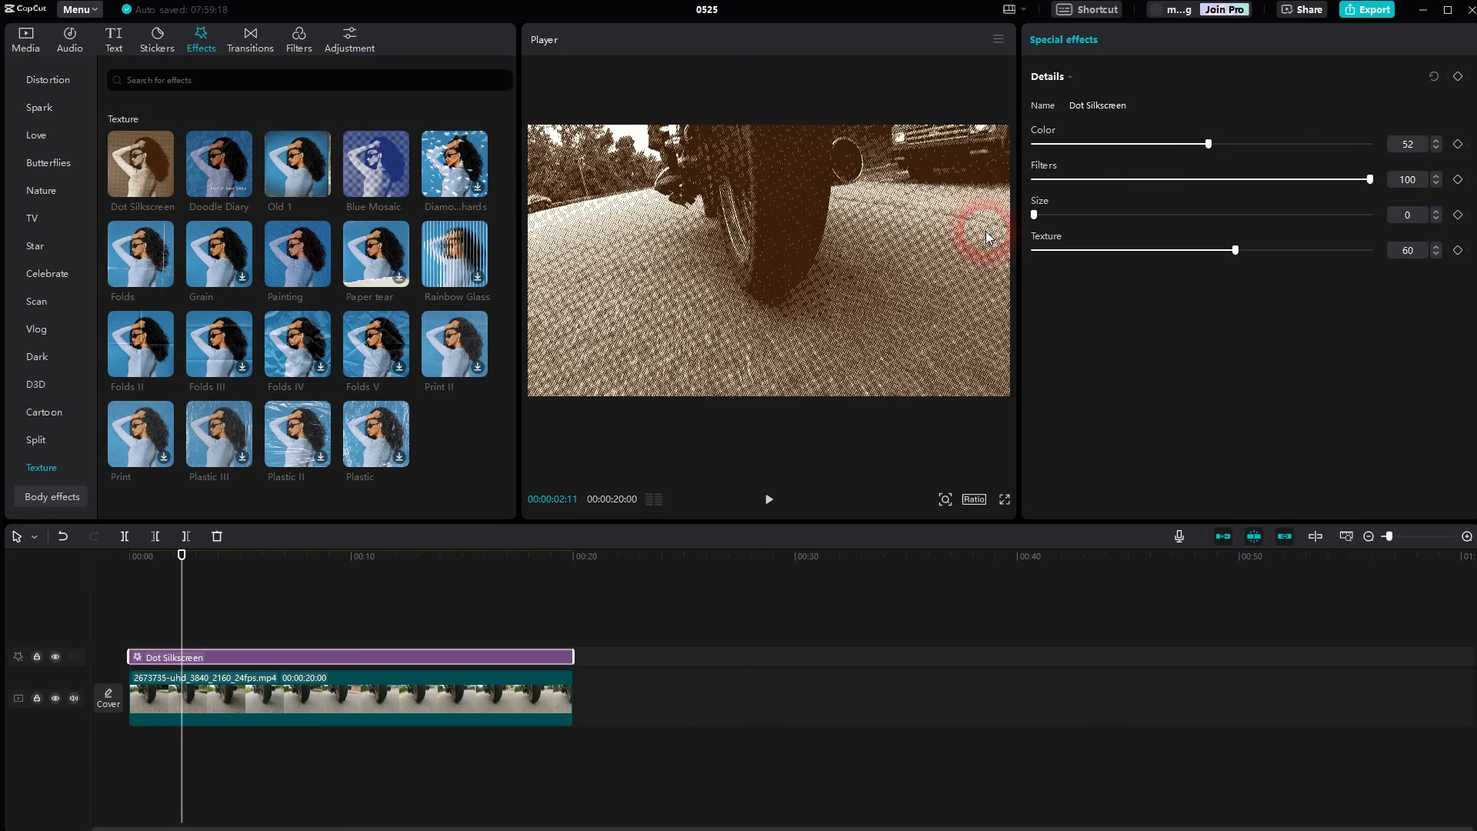
Step: Review the halftone look in playback with the Texture value raised to 70
click(767, 498)
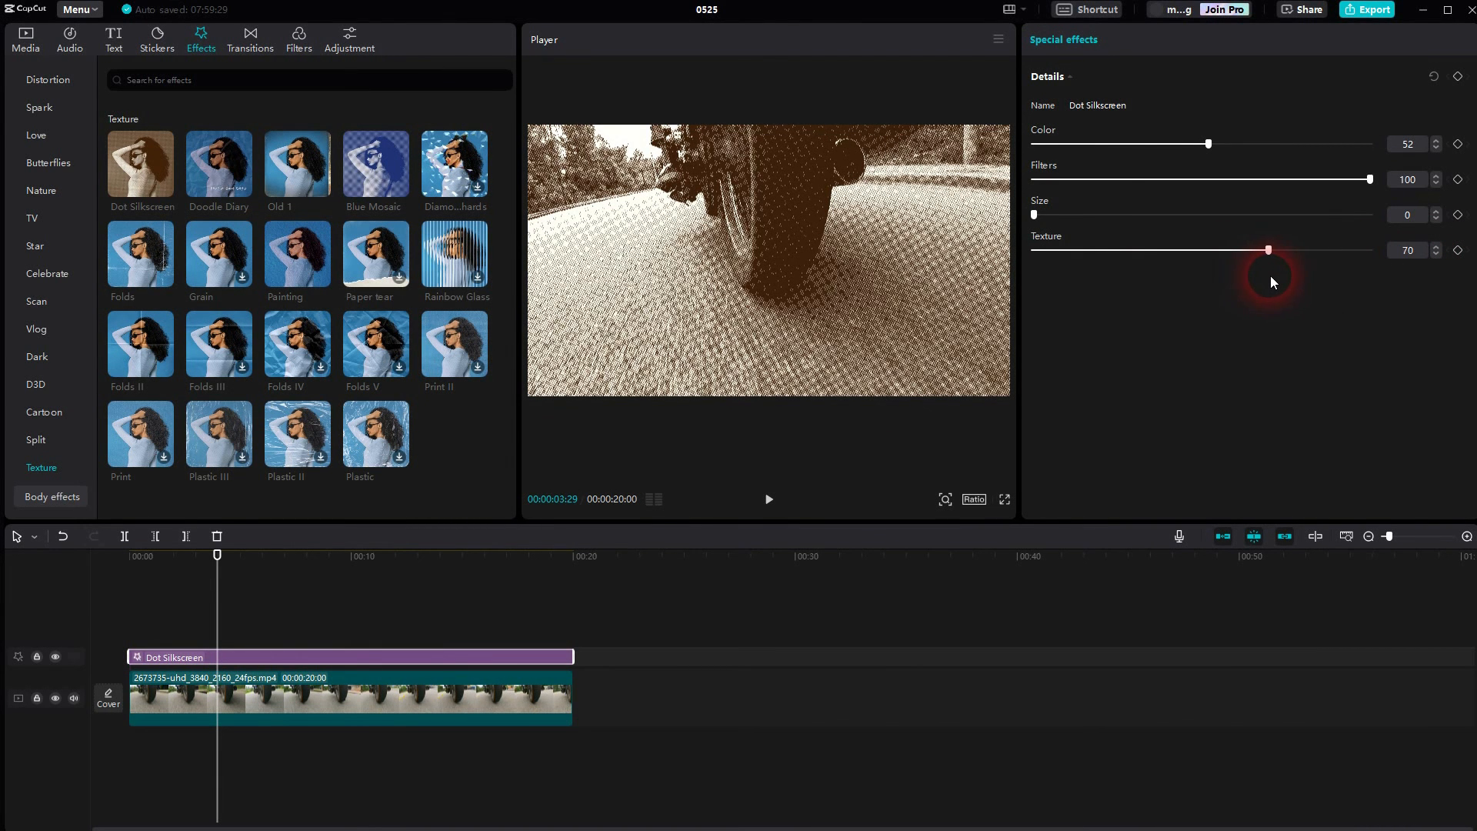
click(769, 498)
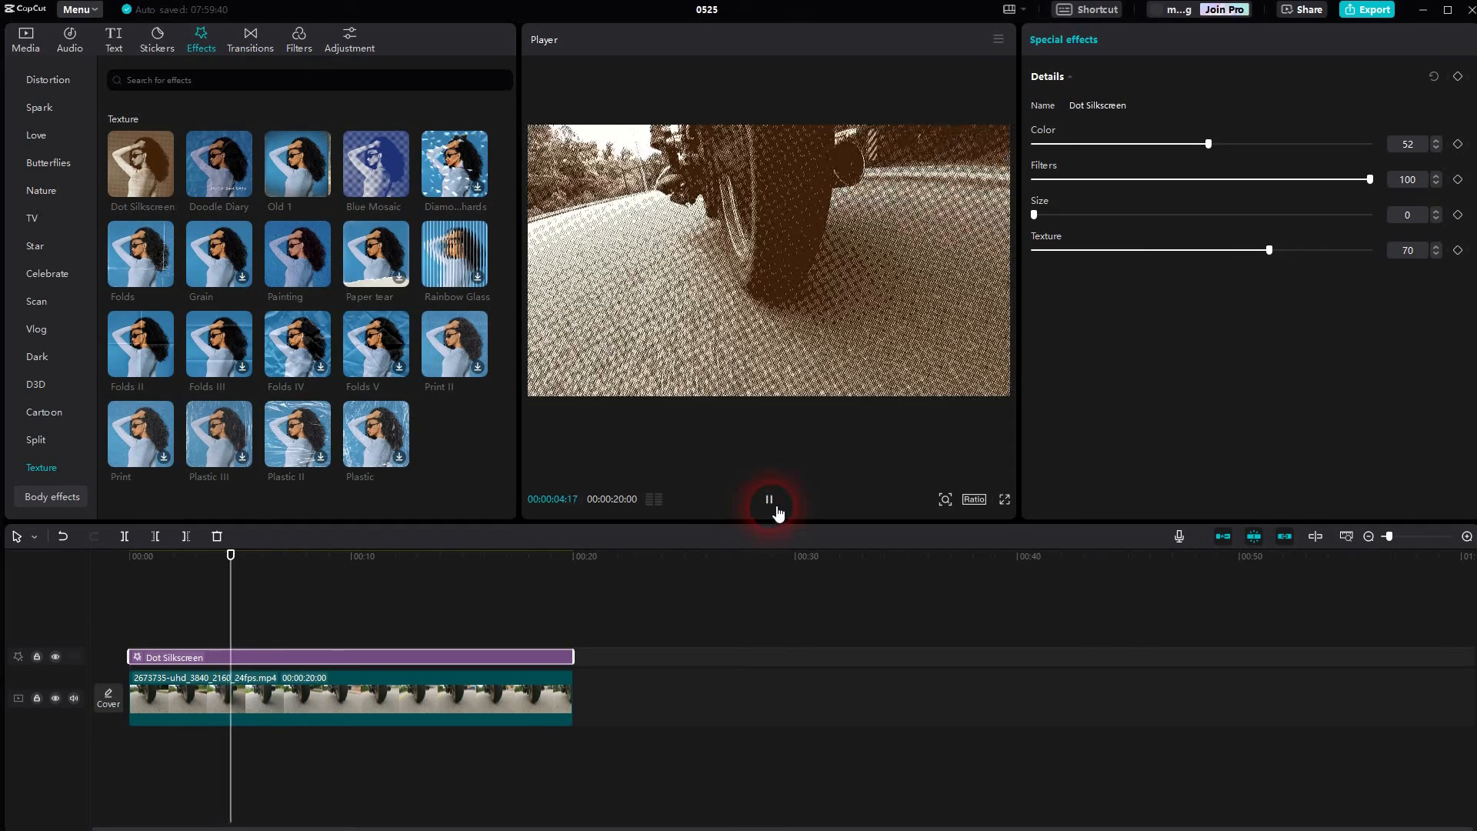
click(767, 498)
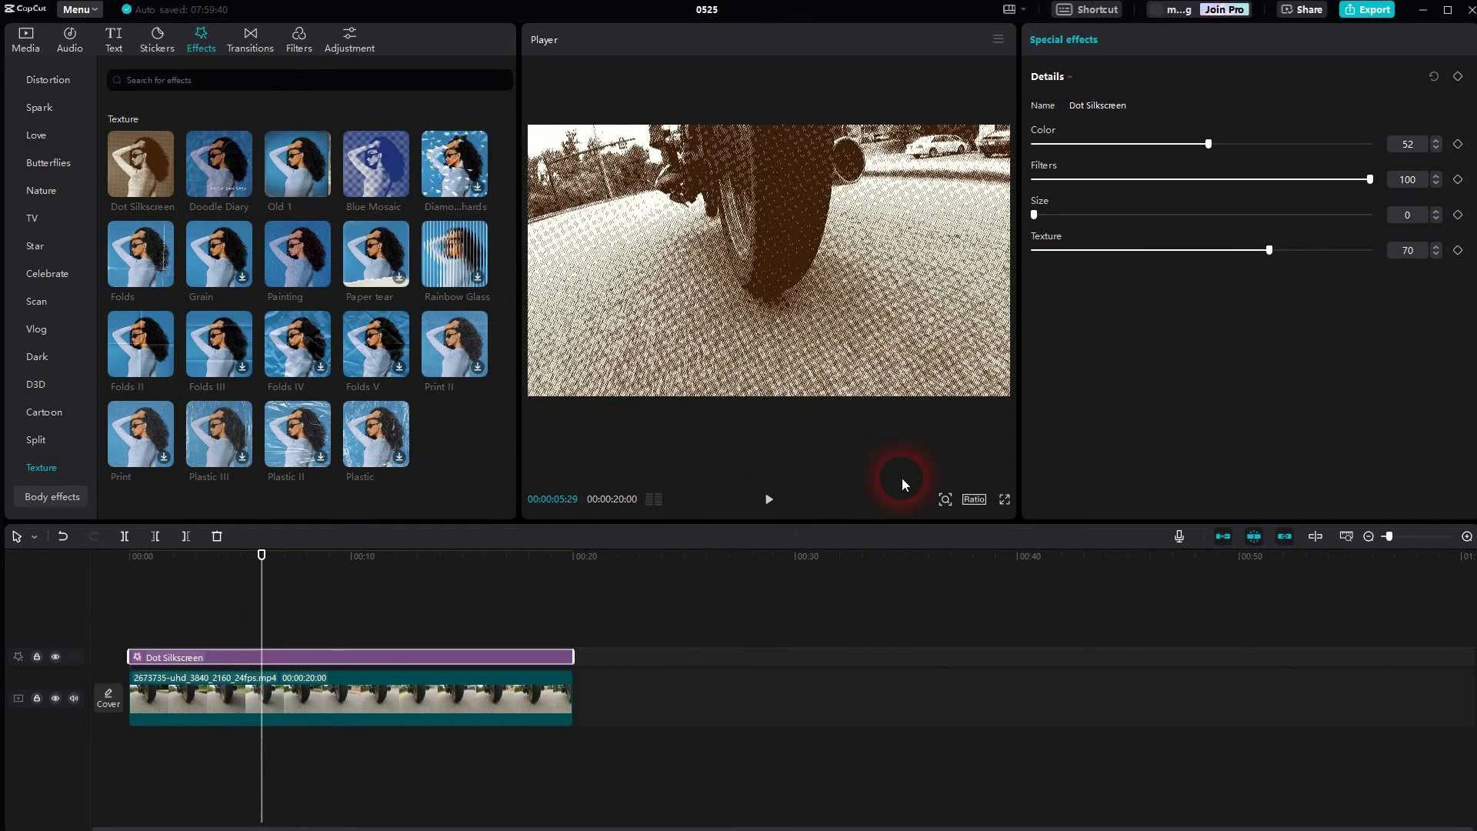